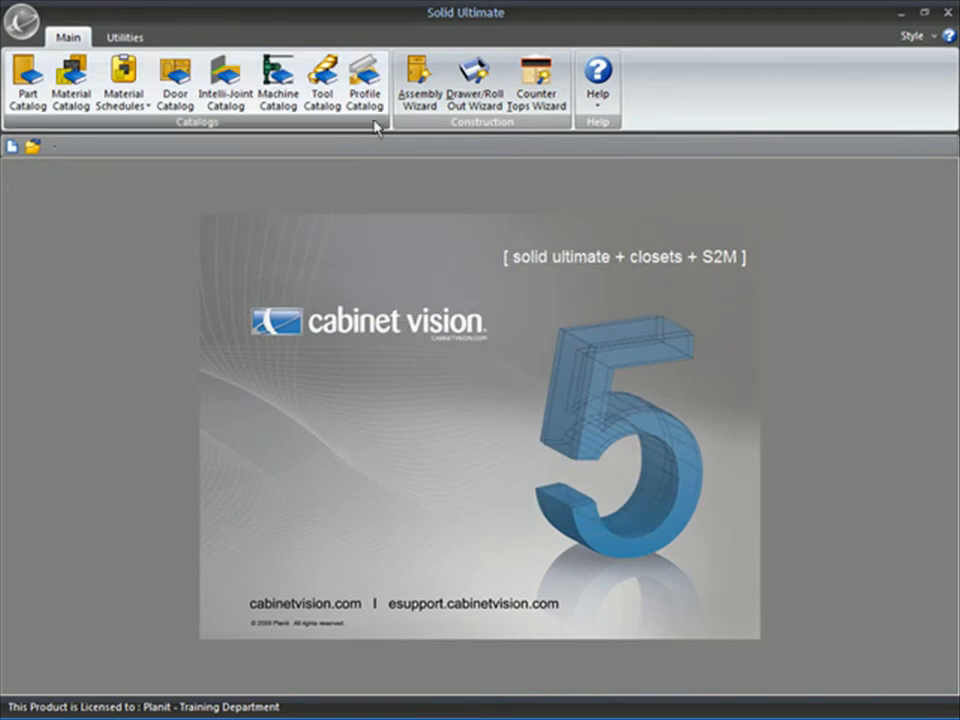
- Open the Profile Catalog from the Main ribbon
click(364, 82)
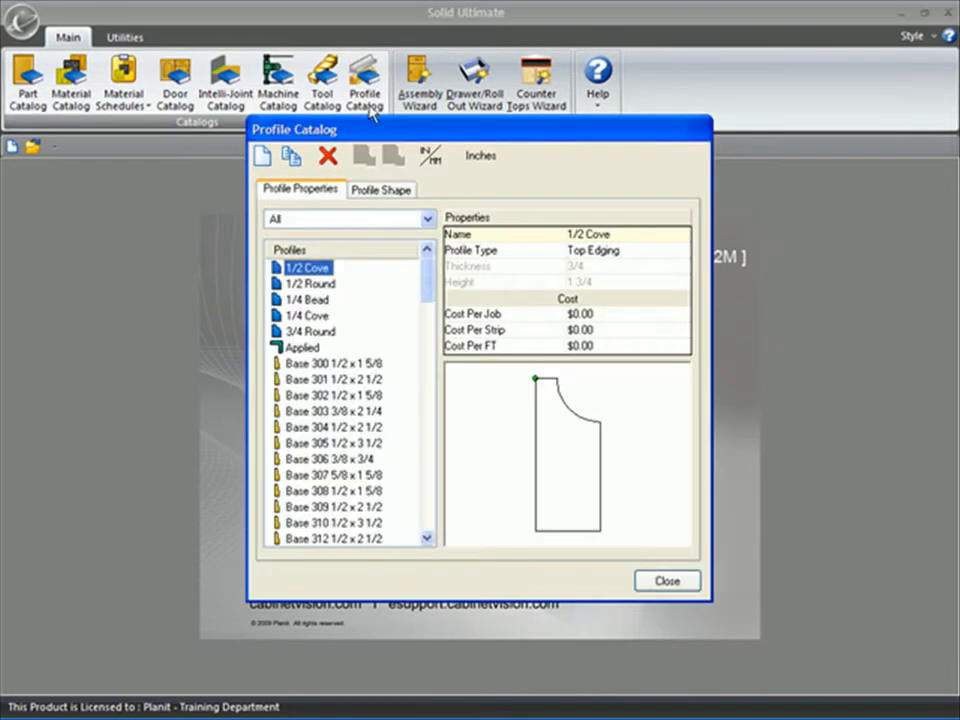
mouse_move(416, 320)
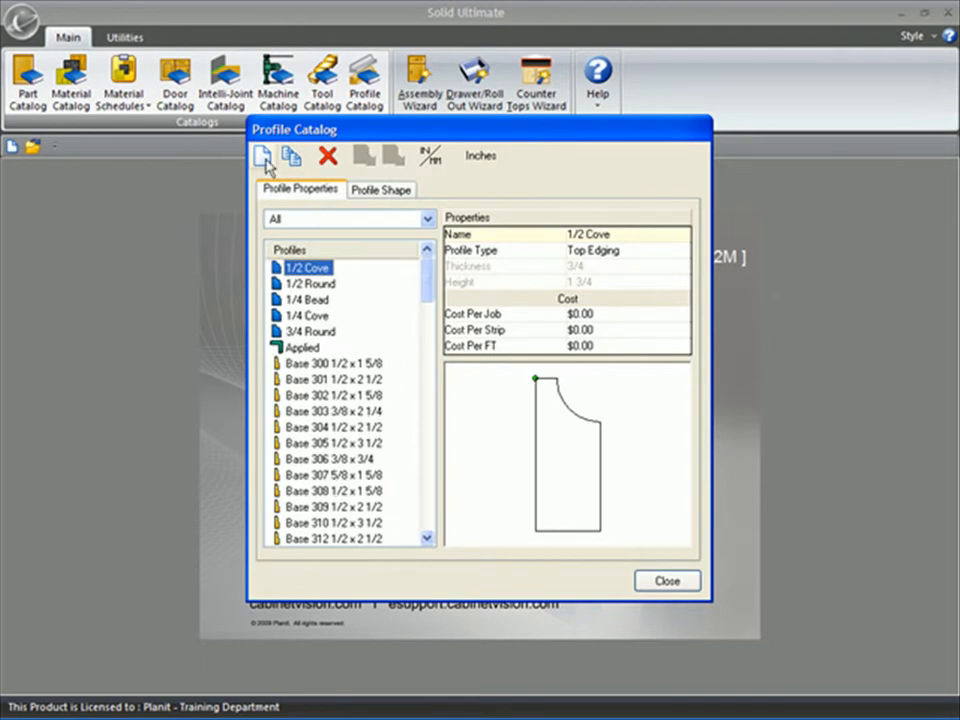
- Start a new profile marked as a Profile Set with type Crown Molding
click(260, 156)
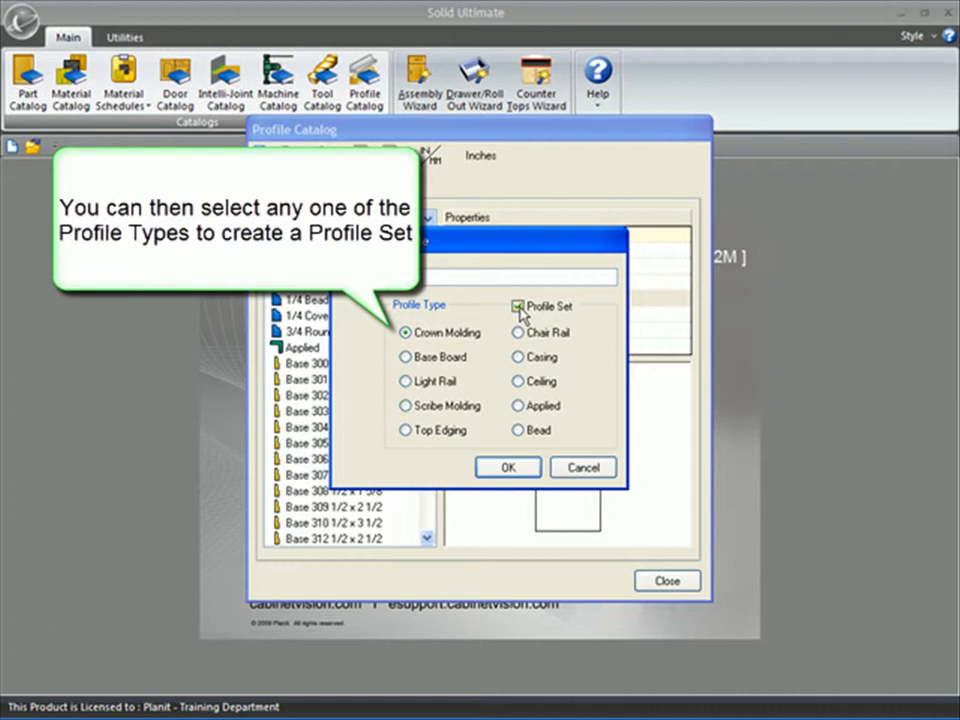
click(516, 306)
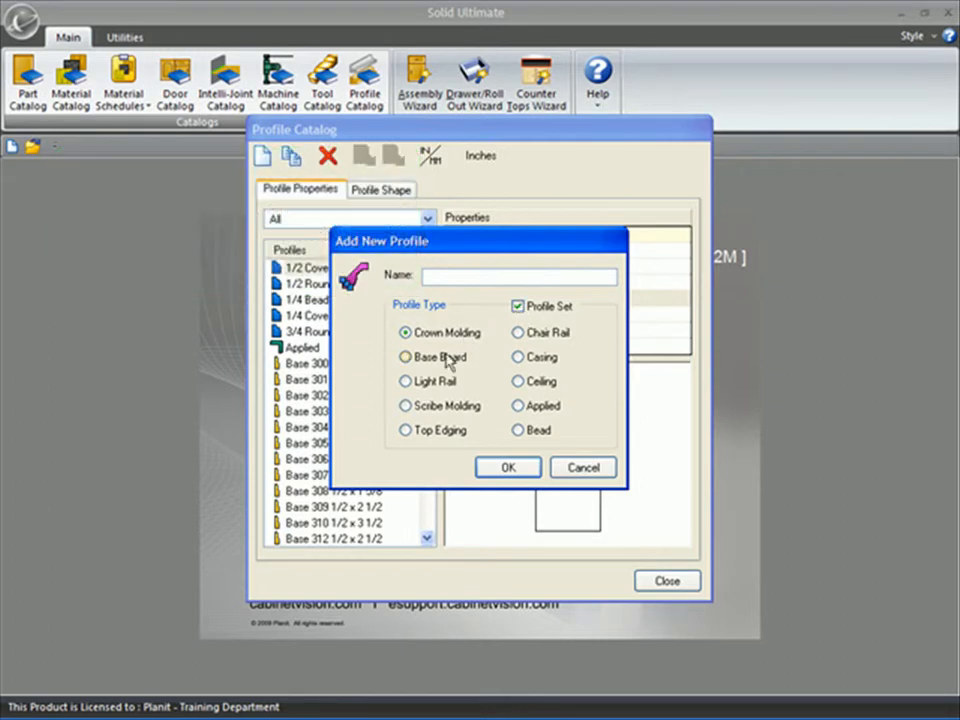
click(406, 380)
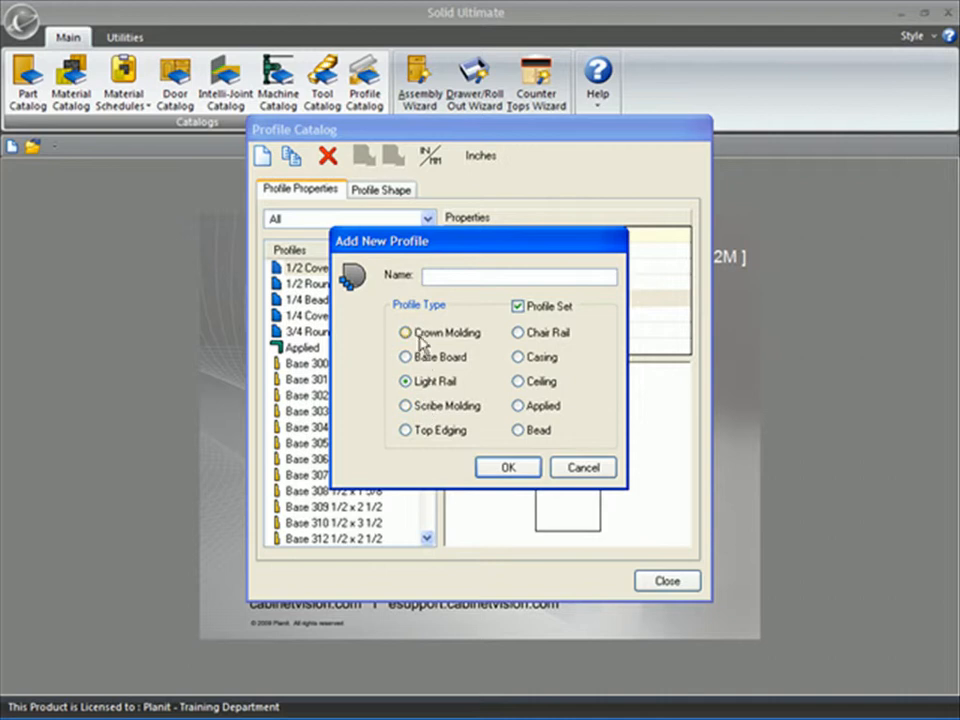
click(406, 332)
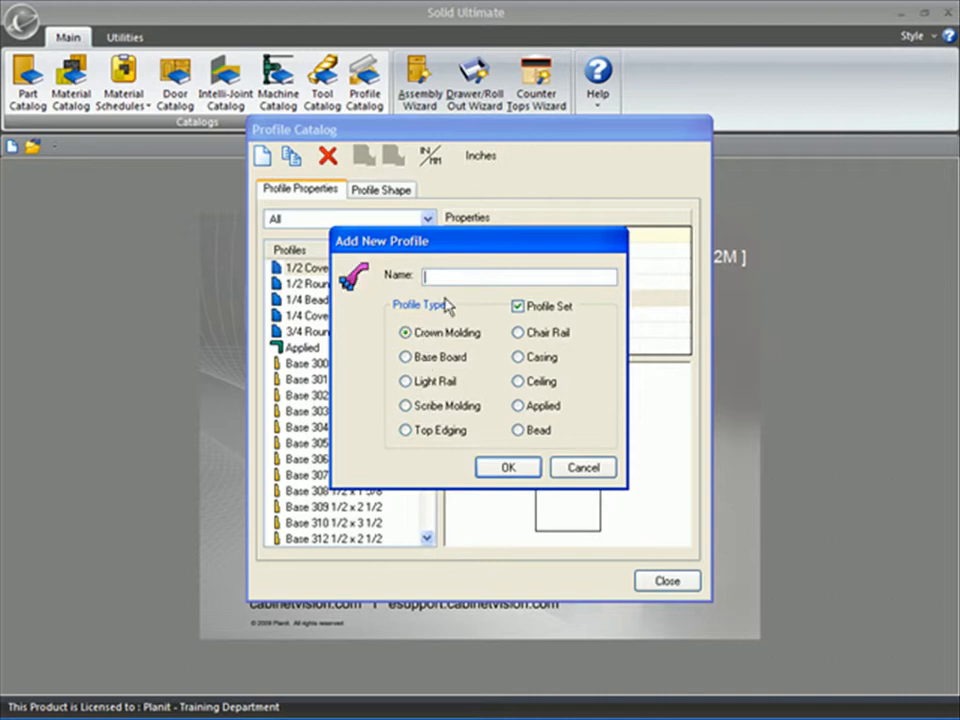
- Name the new profile set 'Stacked Crown'
text(S)
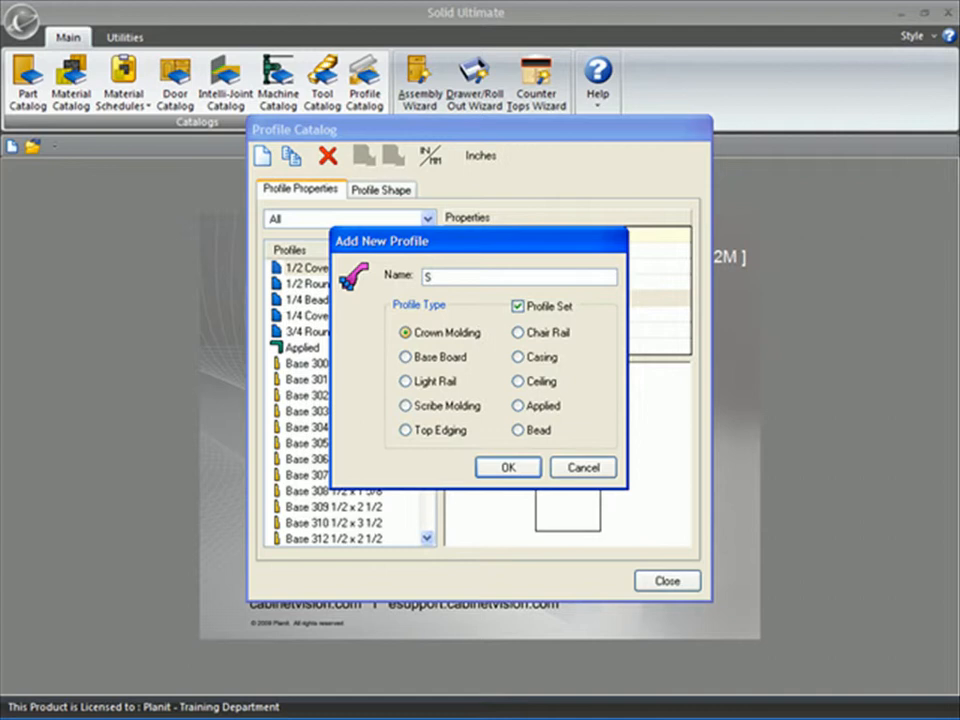
text(tacked)
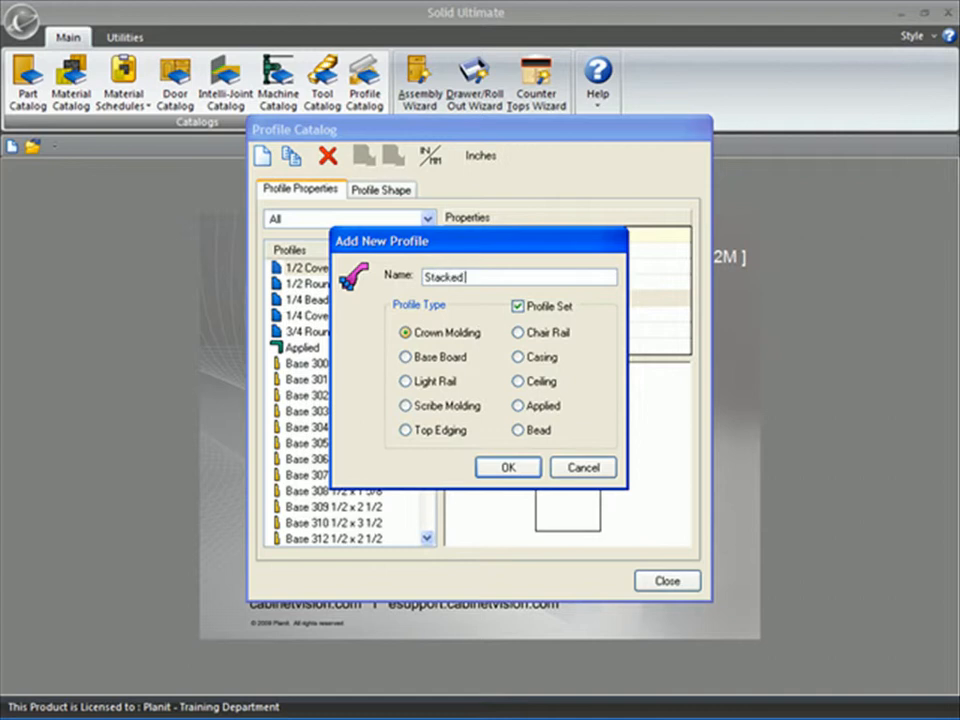
text(Crown)
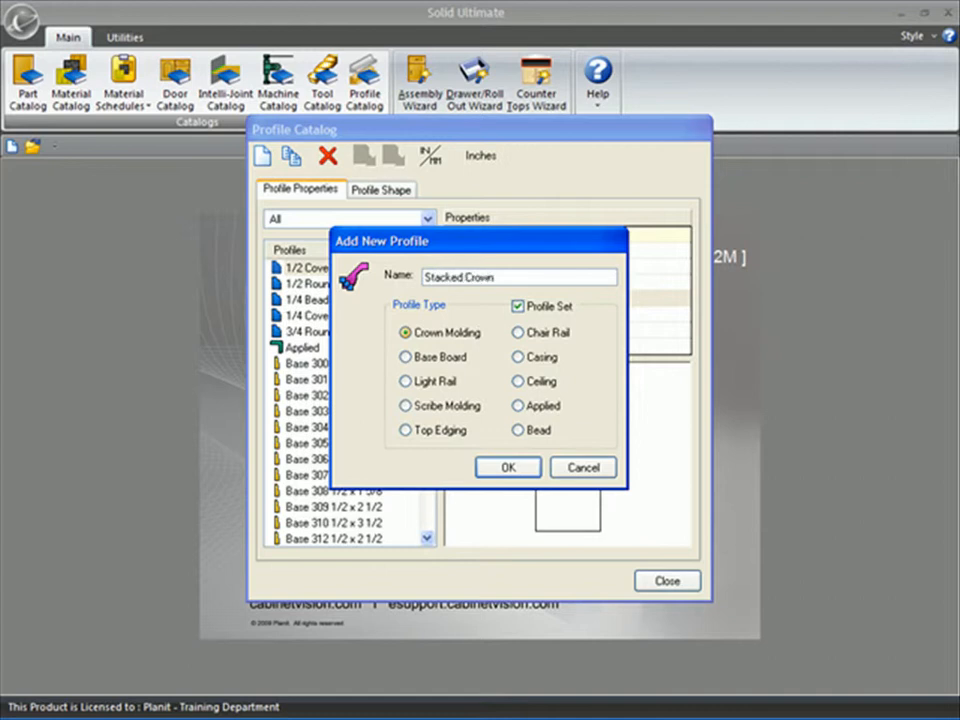
click(506, 468)
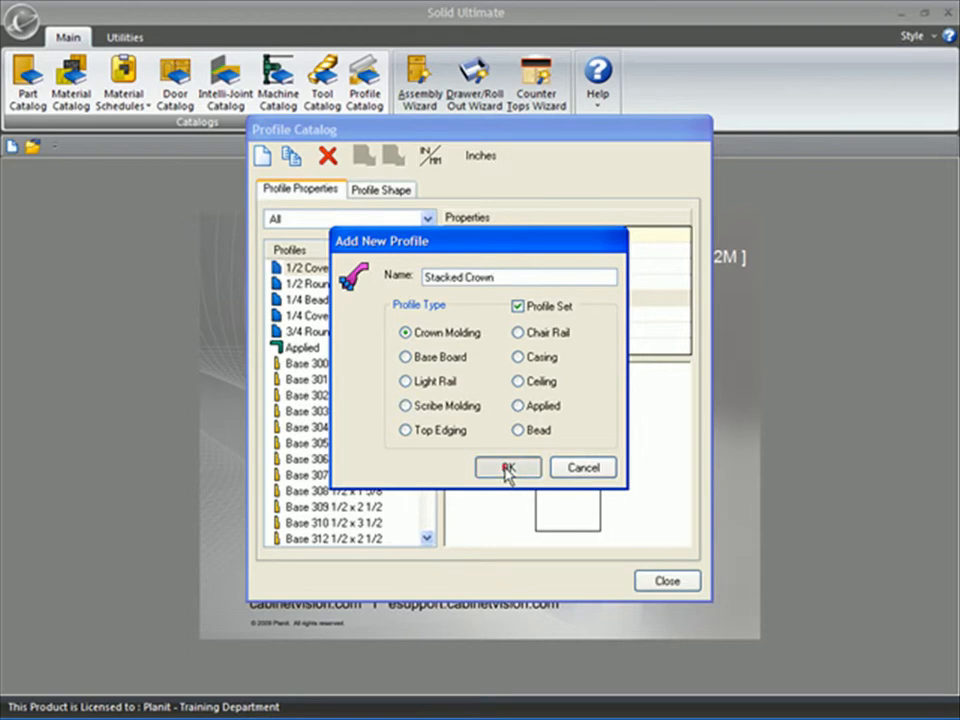
- Add Crown 419 Cove 2 and Crown 401 1/2 x 2 1/4 with Y Pos 0.95 to the set
click(506, 468)
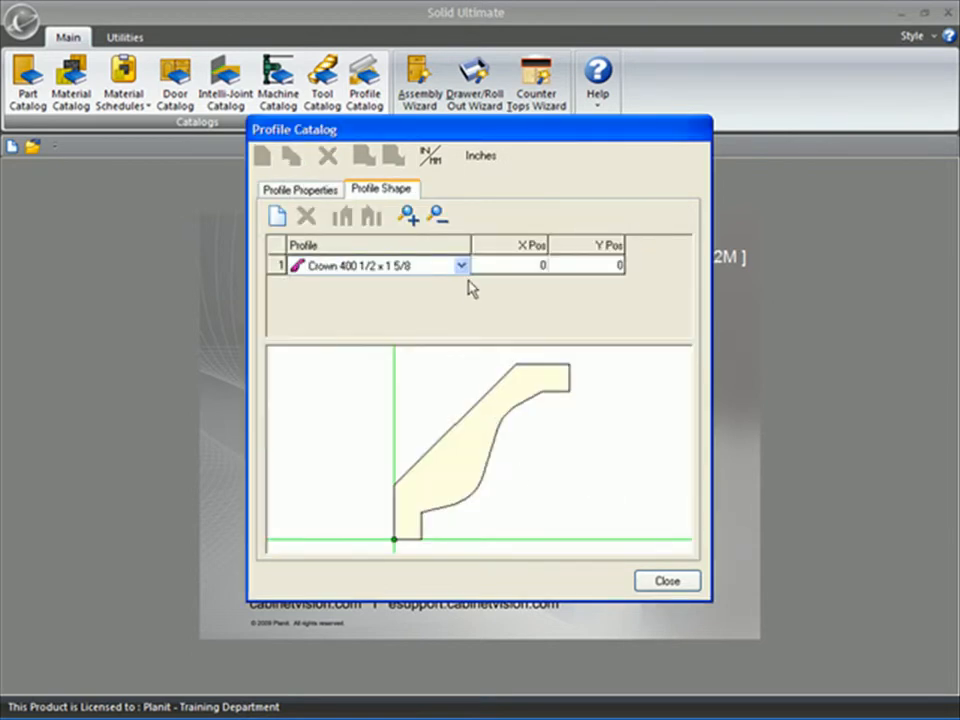
click(460, 264)
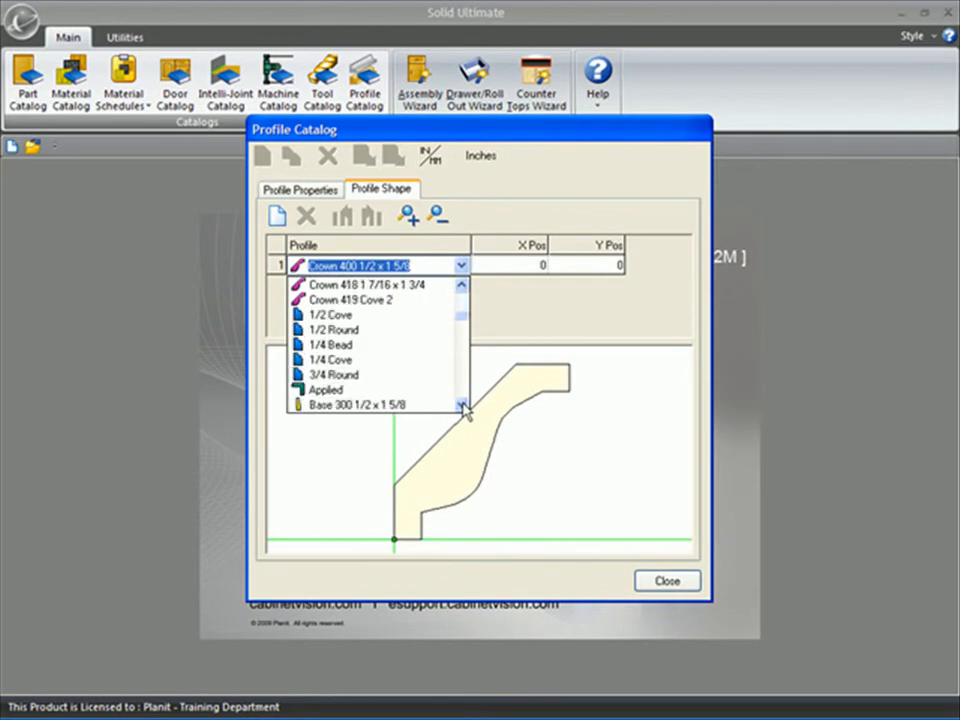
click(352, 300)
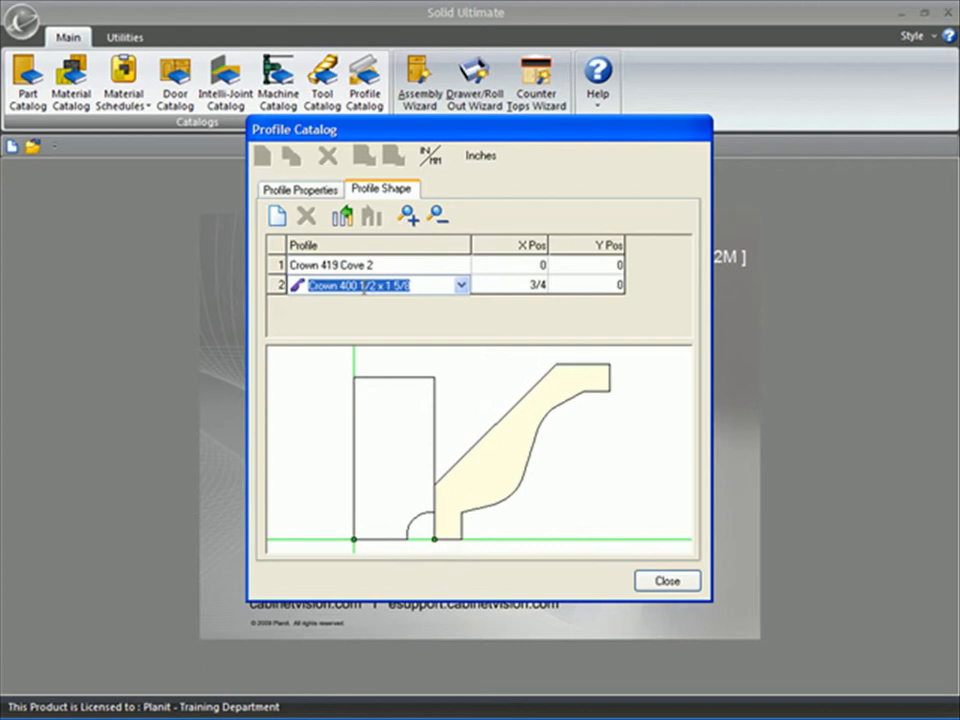
click(460, 284)
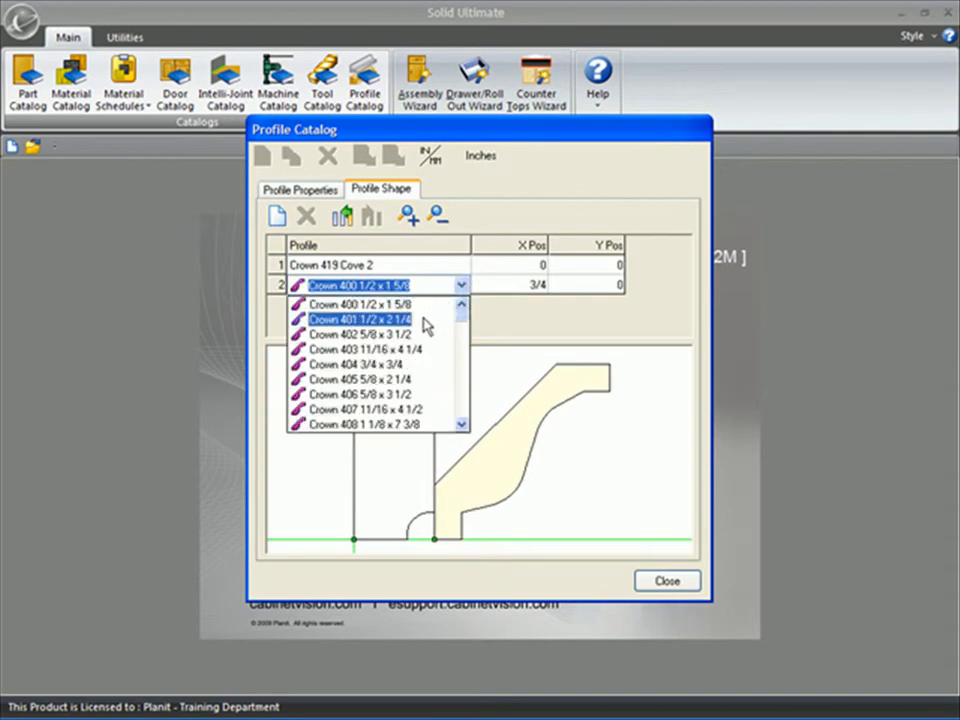
click(362, 318)
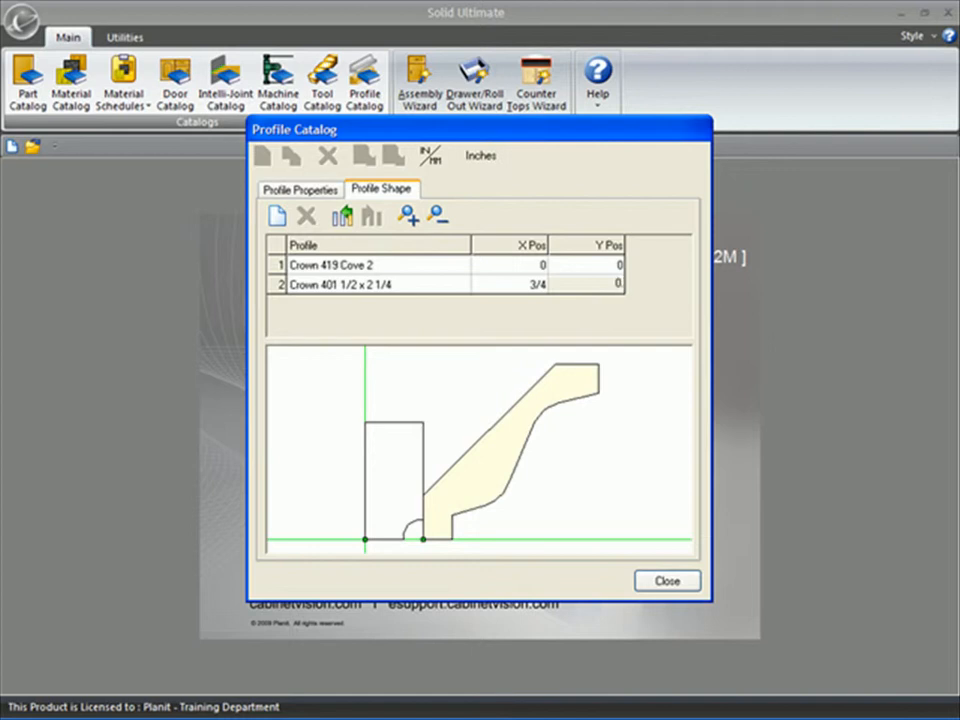
text(0.95)
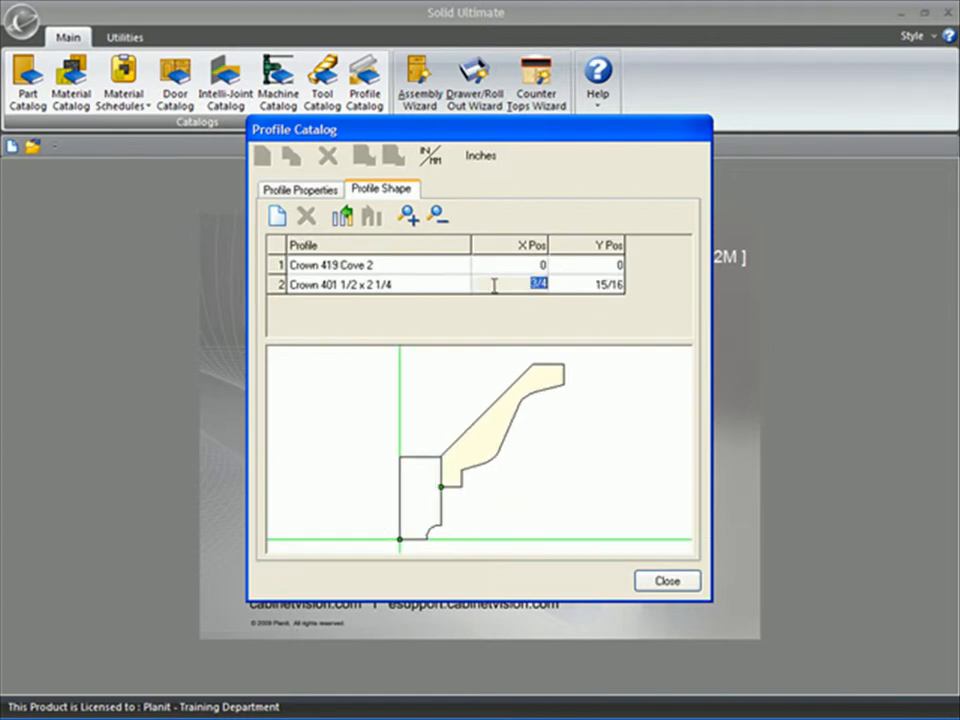
click(300, 188)
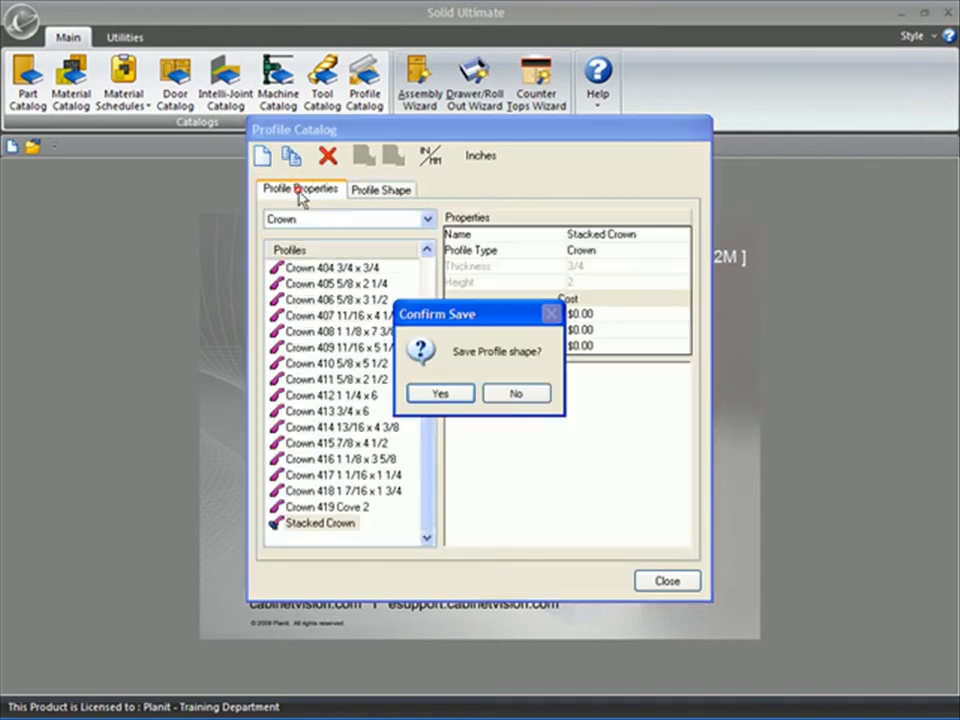
- Confirm saving the Stacked Crown shape and close the Profile Catalog
click(440, 392)
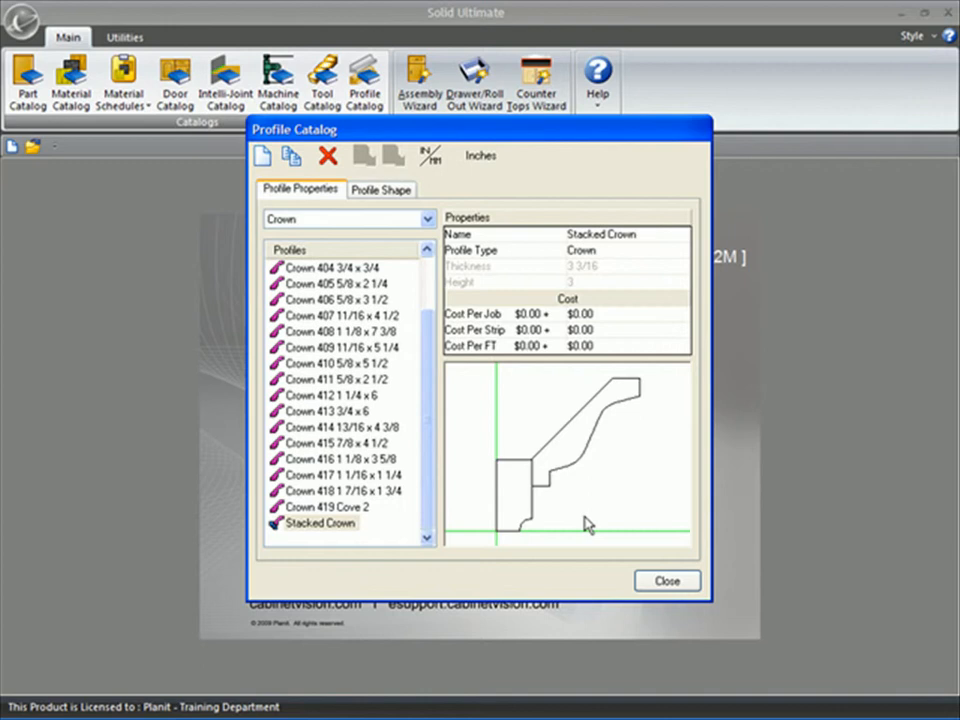
mouse_move(608, 556)
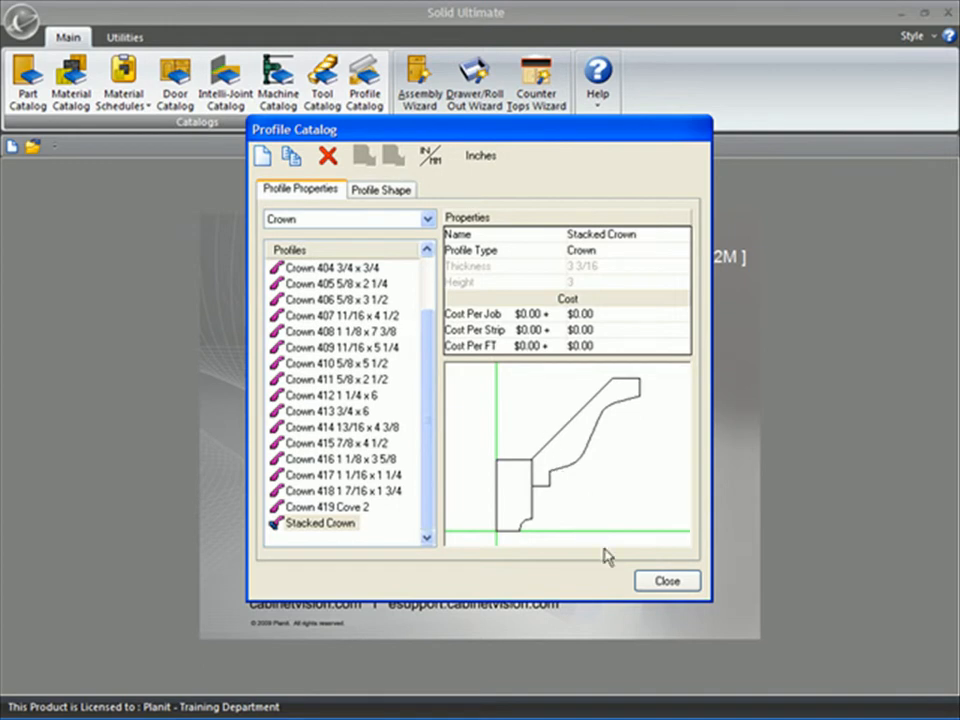
click(666, 580)
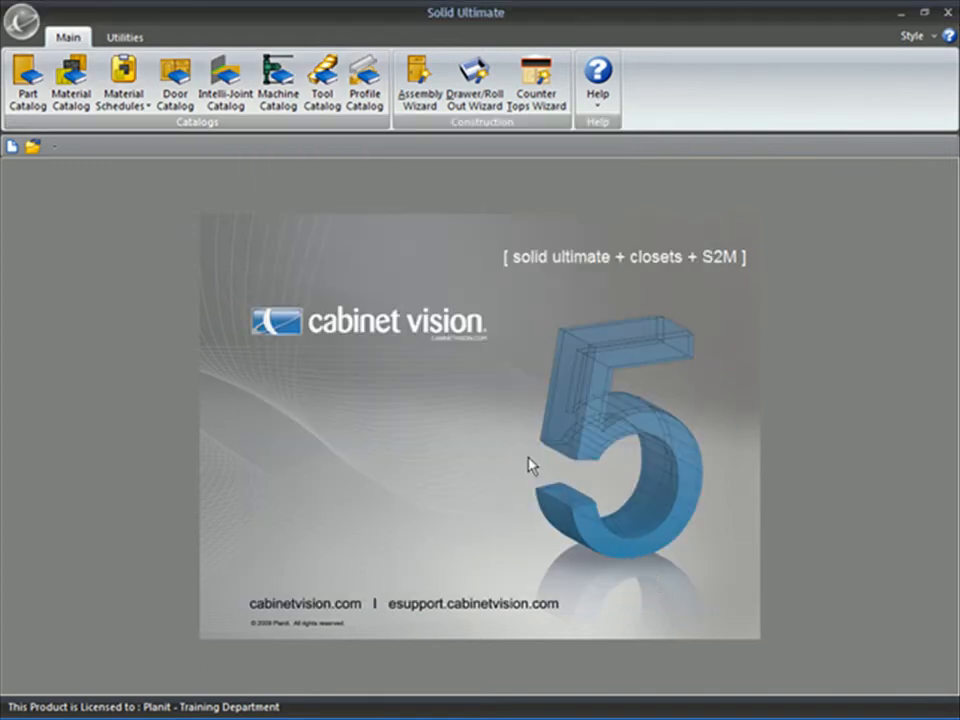